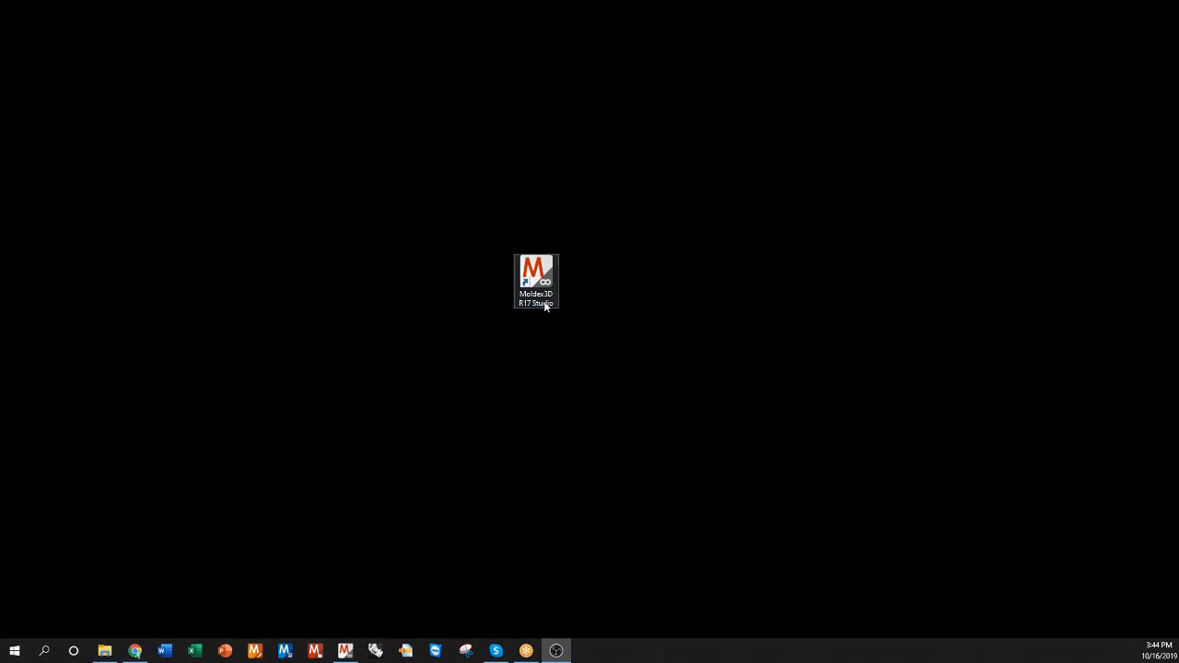
Step: Launch Moldex3D Studio R17 from its desktop shortcut
{"action": "double_click", "coordinate": [535, 271]}
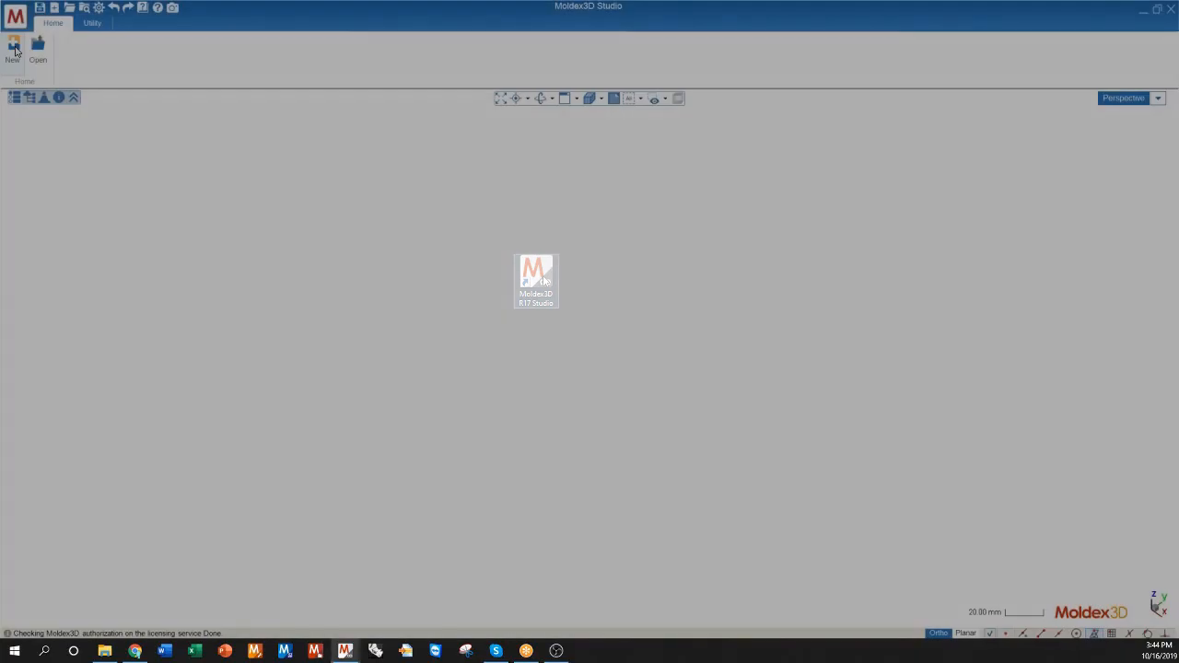
{"action": "left_click", "coordinate": [12, 46]}
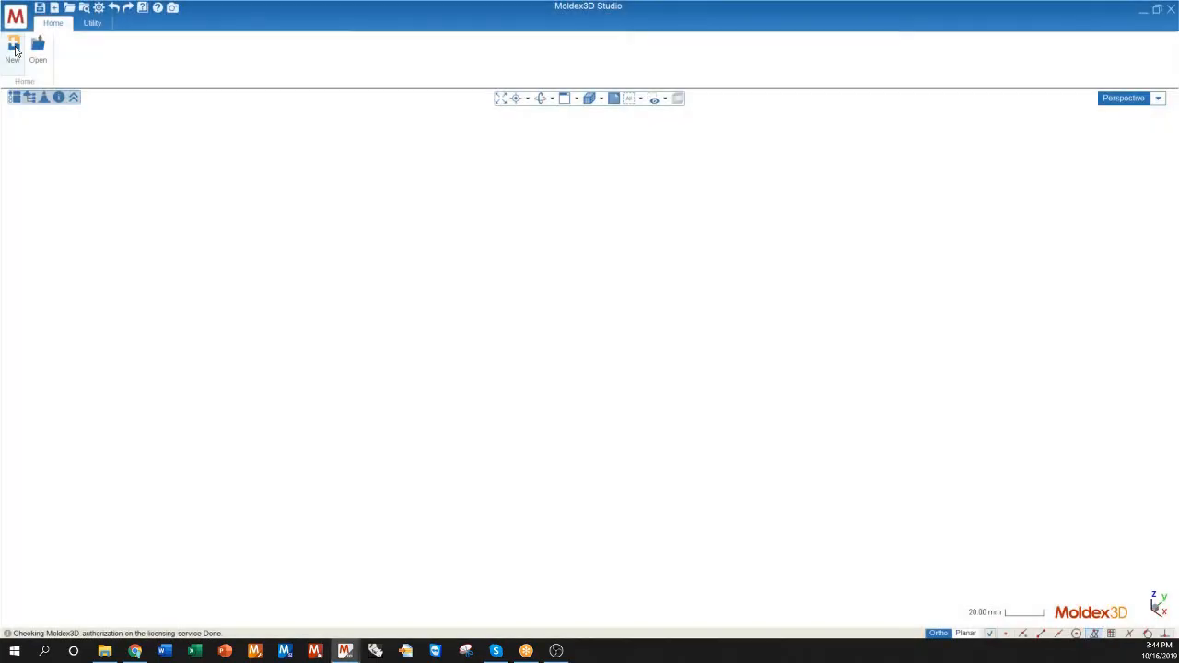
Step: Create project MDXProject20191016 in C:\MDX_WorkingFolder\MSI with its first run
{"action": "left_click", "coordinate": [12, 46]}
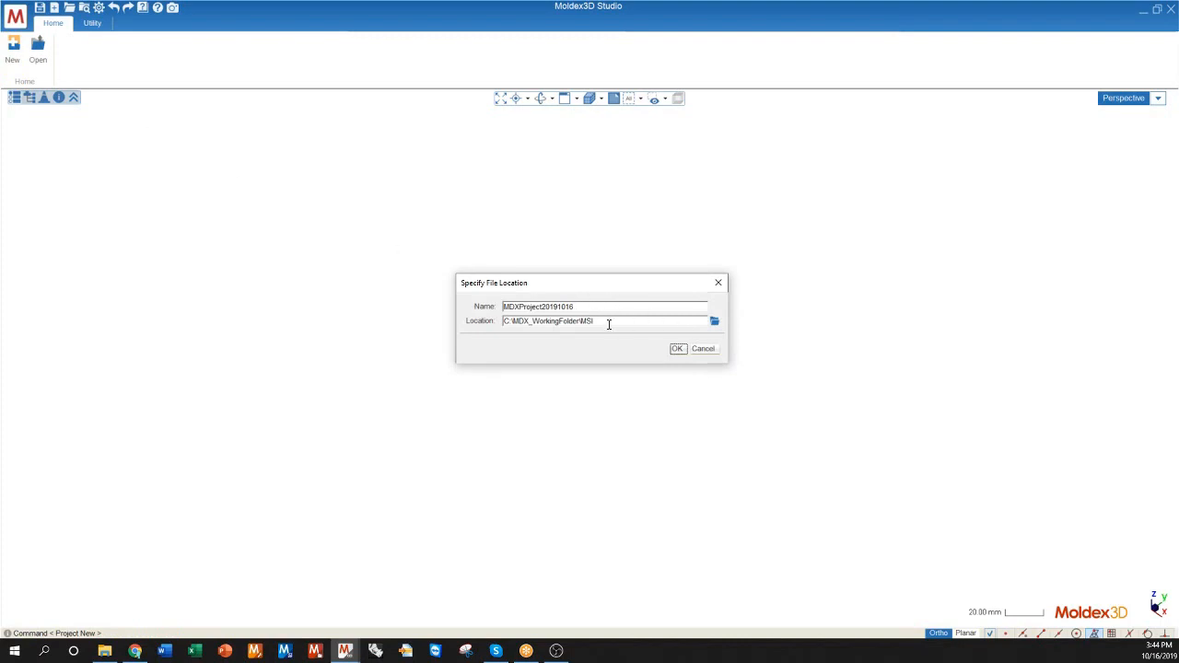
{"action": "left_click", "coordinate": [677, 348]}
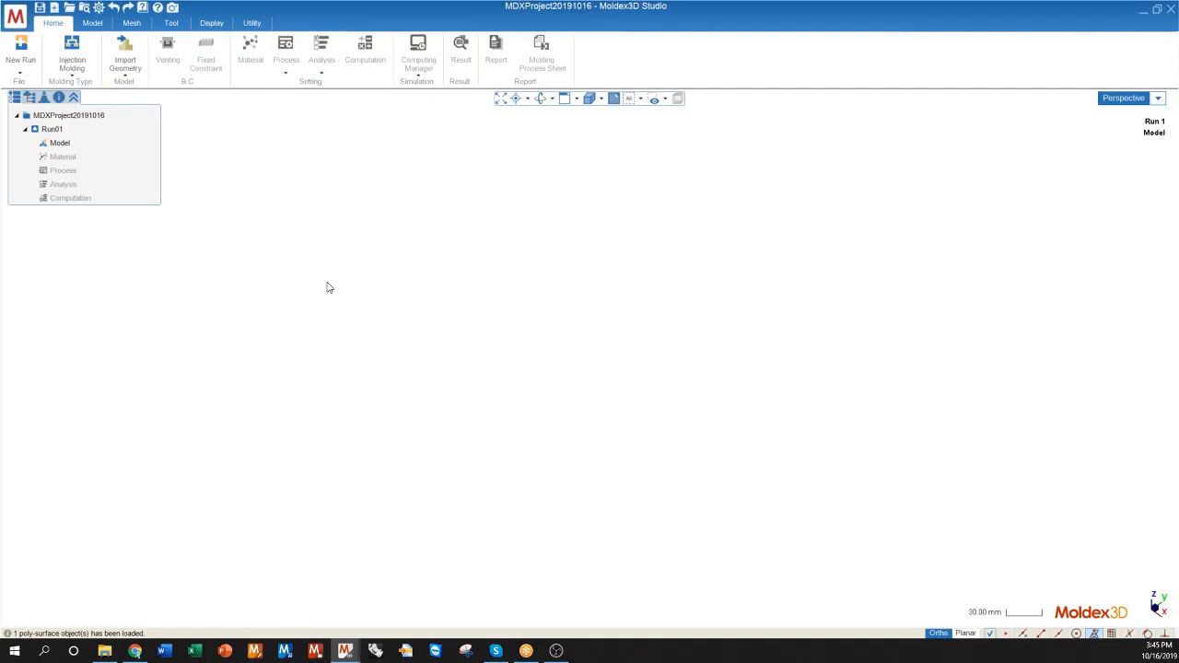
Step: Import the part geometry file into Run01 and frame it in the viewport
{"action": "left_click", "coordinate": [92, 23]}
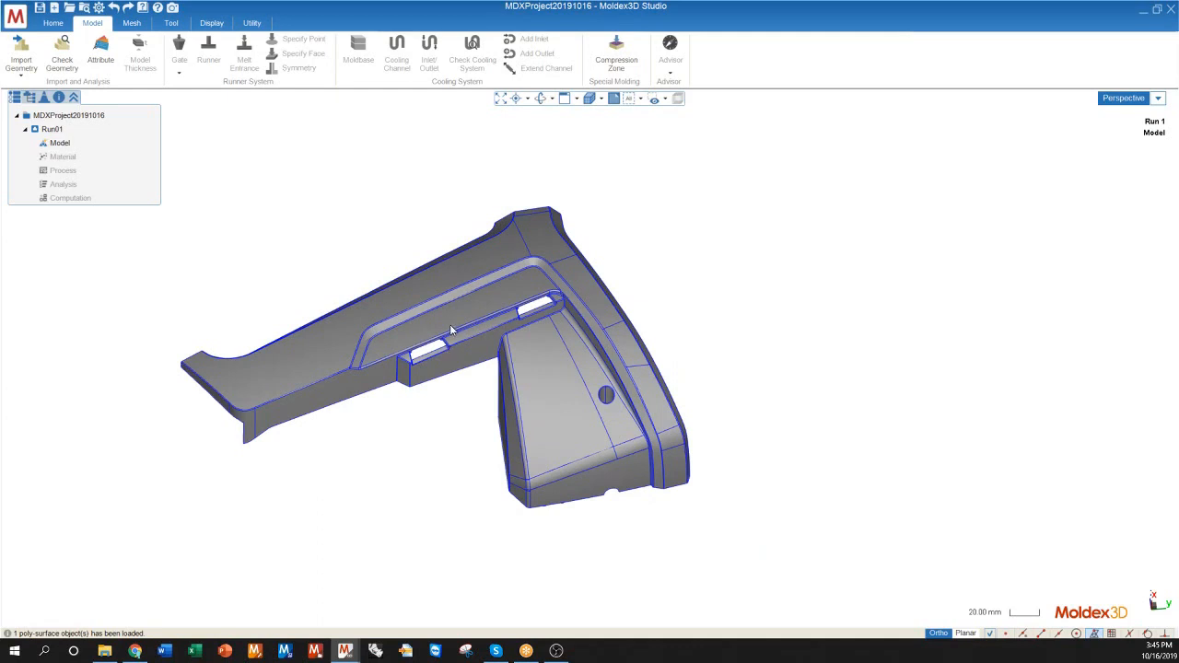
{"action": "mouse_move", "coordinate": [478, 320]}
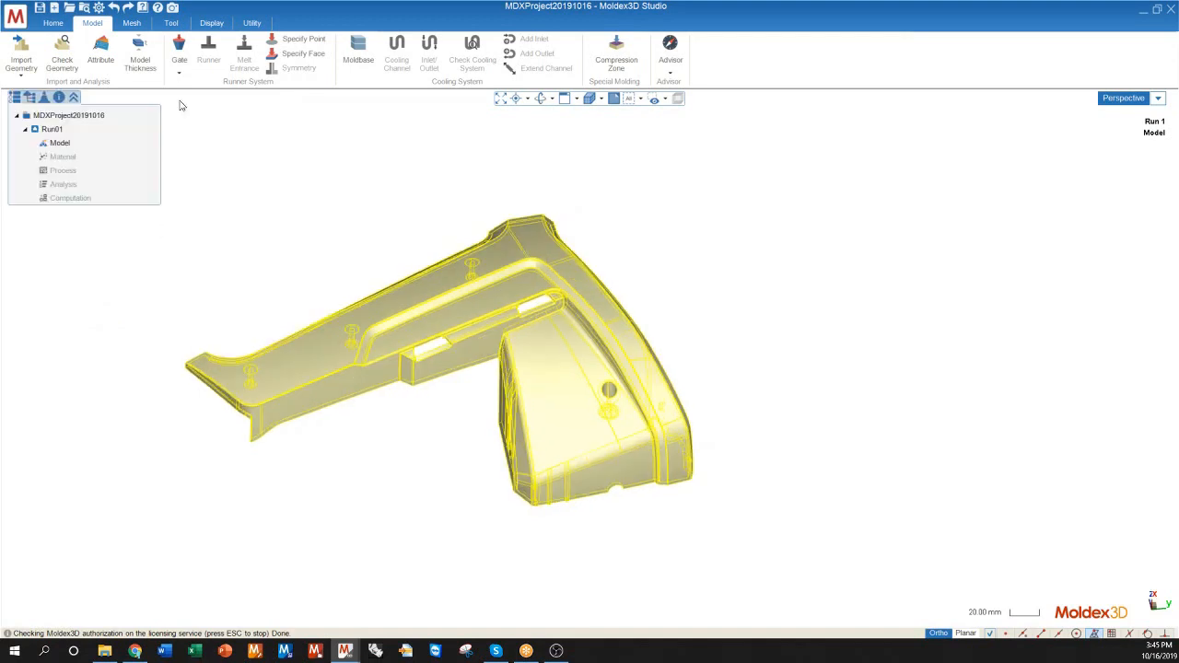
{"action": "mouse_move", "coordinate": [385, 237]}
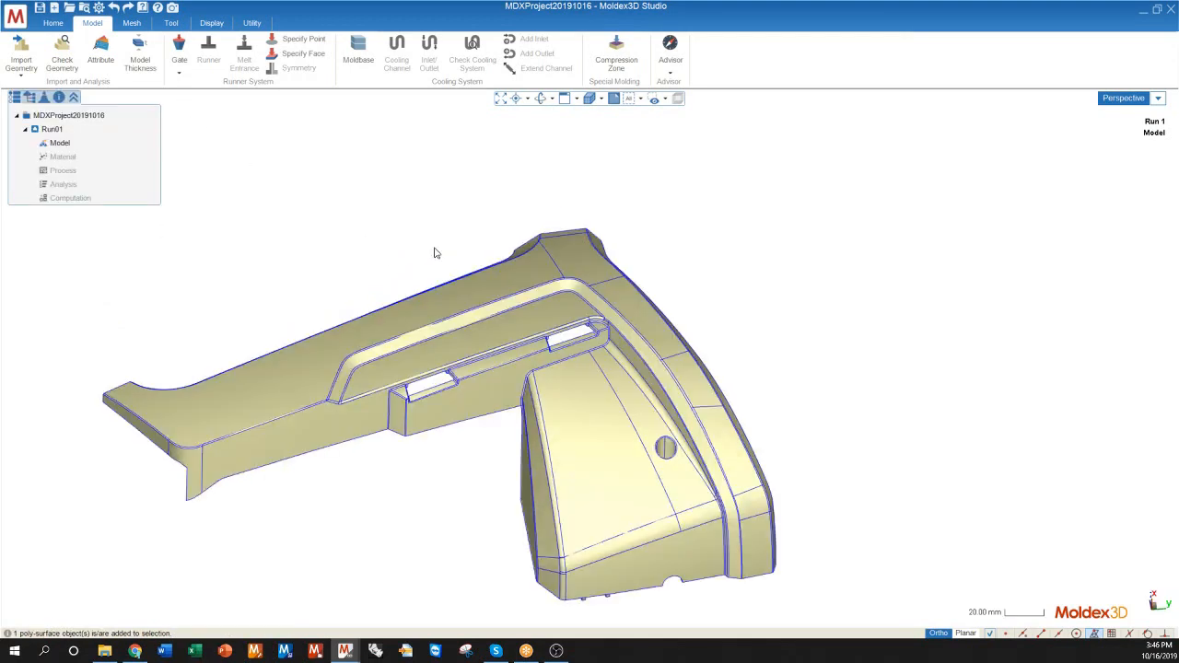
{"action": "left_click_drag", "start_coordinate": [437, 252], "coordinate": [475, 433]}
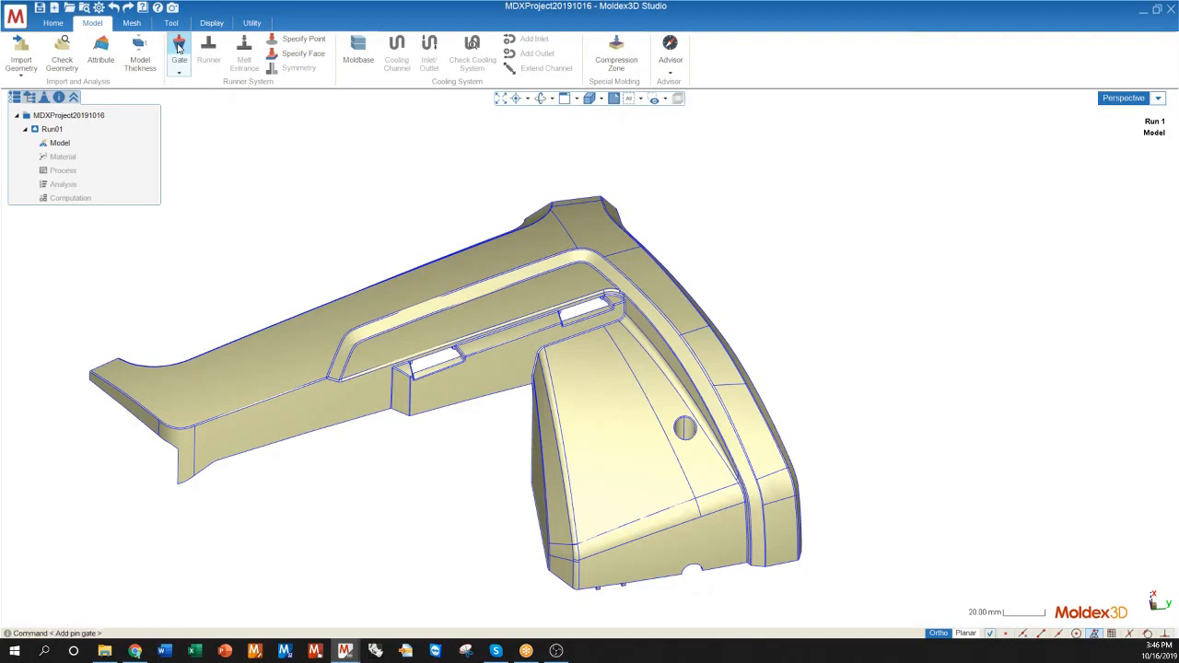
{"action": "mouse_move", "coordinate": [493, 309]}
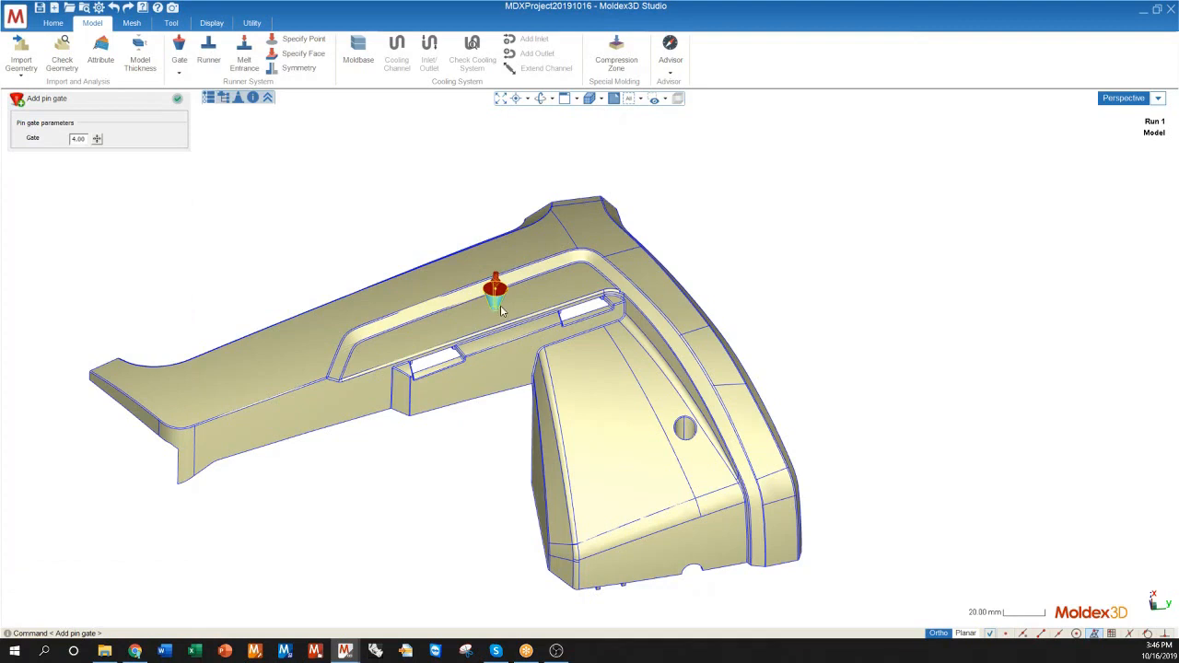
{"action": "mouse_move", "coordinate": [87, 181]}
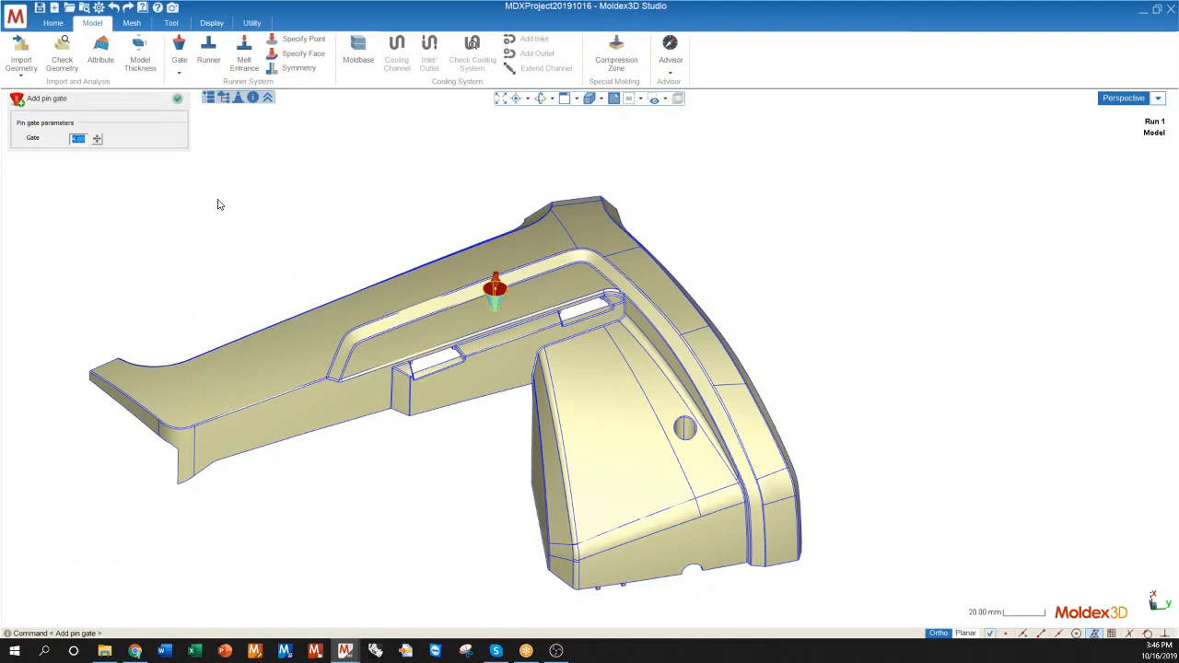
{"action": "mouse_move", "coordinate": [118, 190]}
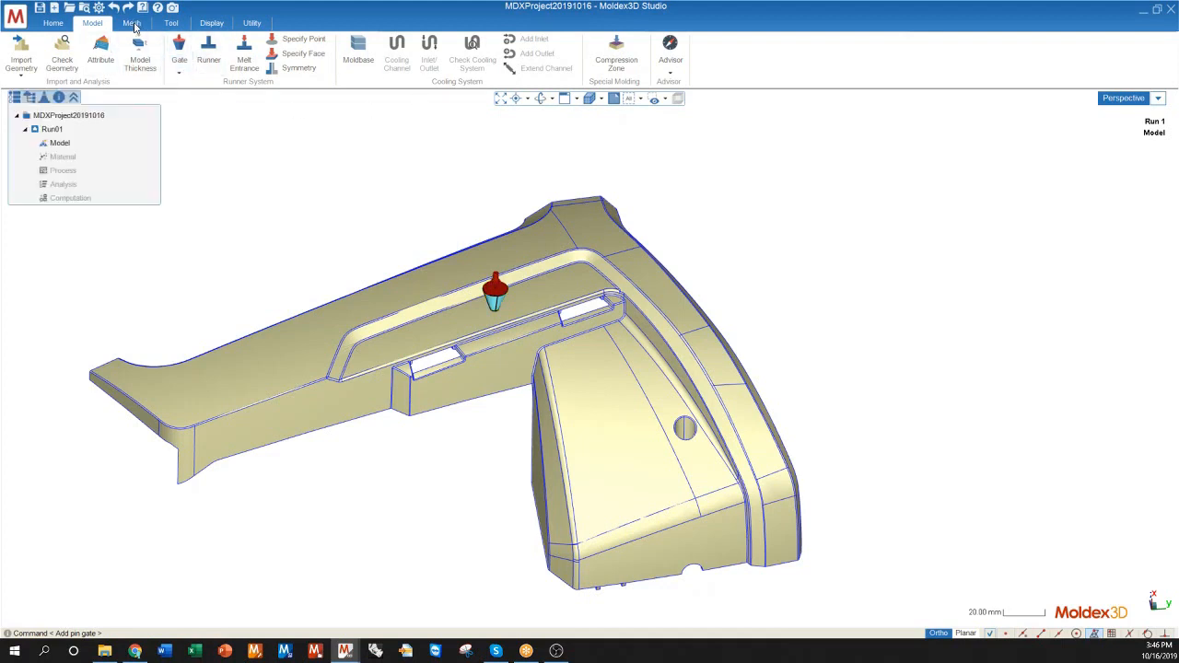
Step: Generate the solid mesh for the part and gate with the BLM wizard
{"action": "left_click", "coordinate": [131, 22]}
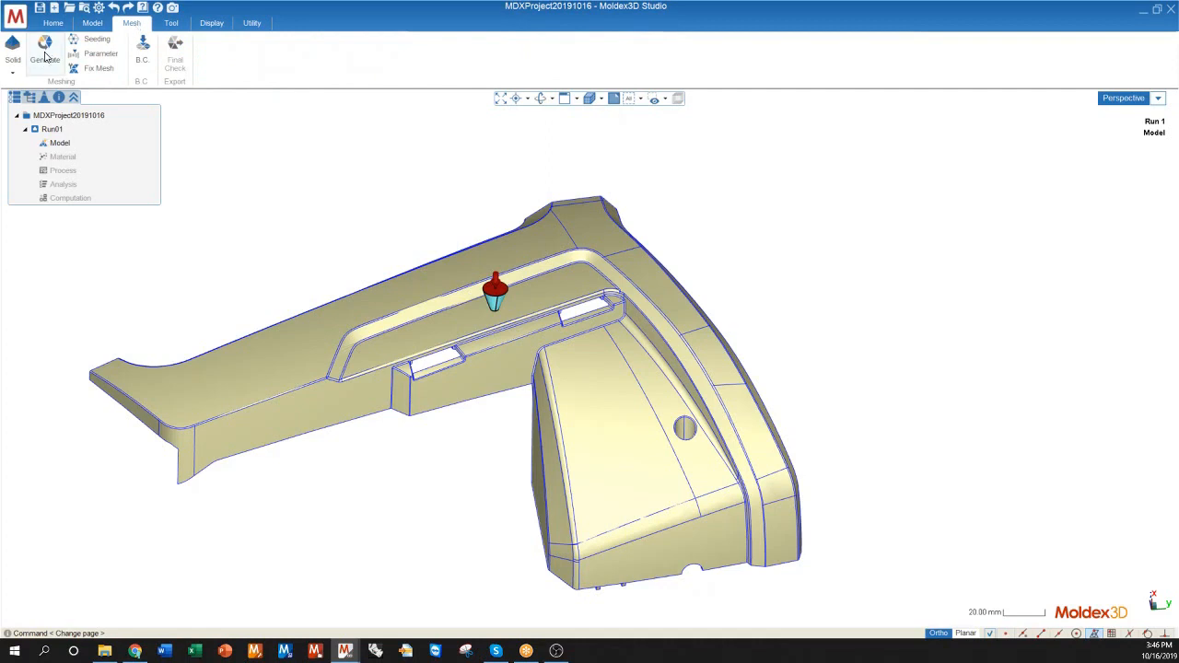
{"action": "left_click", "coordinate": [44, 50]}
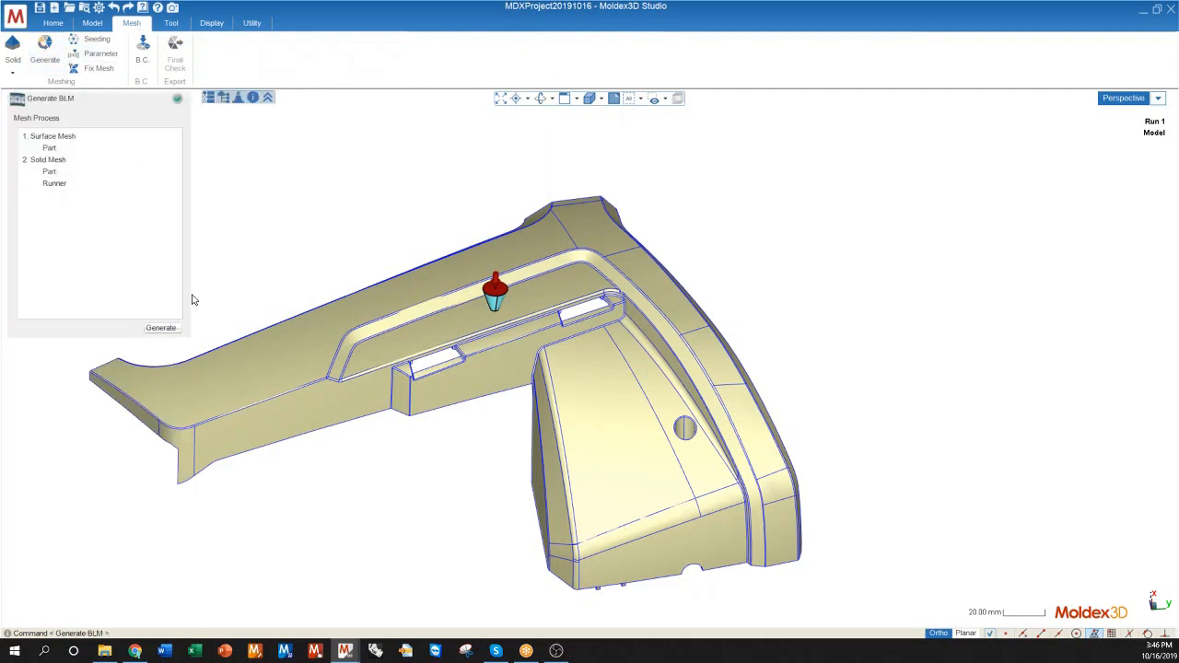
{"action": "left_click", "coordinate": [160, 328]}
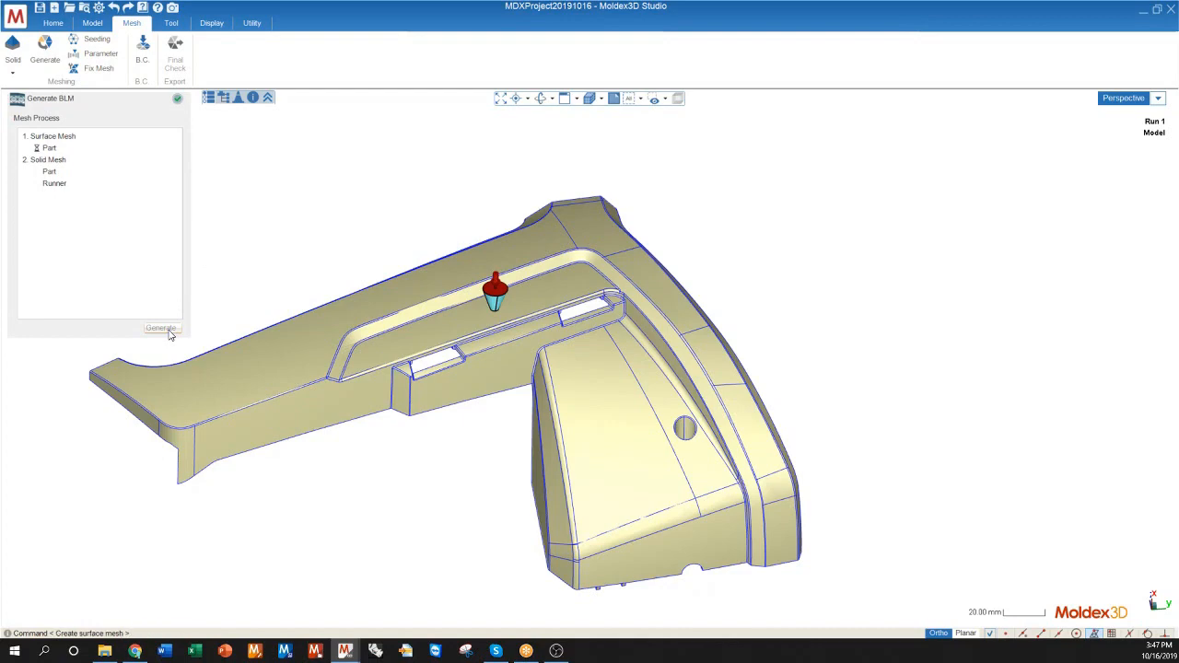
{"action": "left_click", "coordinate": [161, 328]}
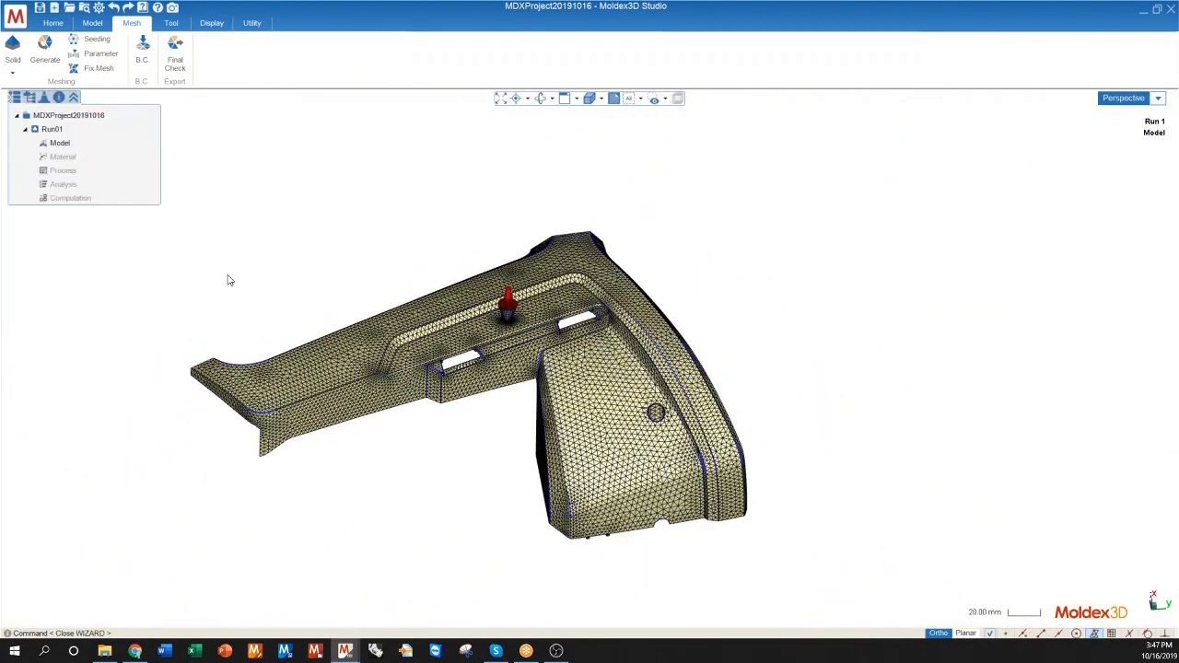
Step: Confirm the mold parting direction and pass the final mesh check for analysis
{"action": "left_click", "coordinate": [175, 62]}
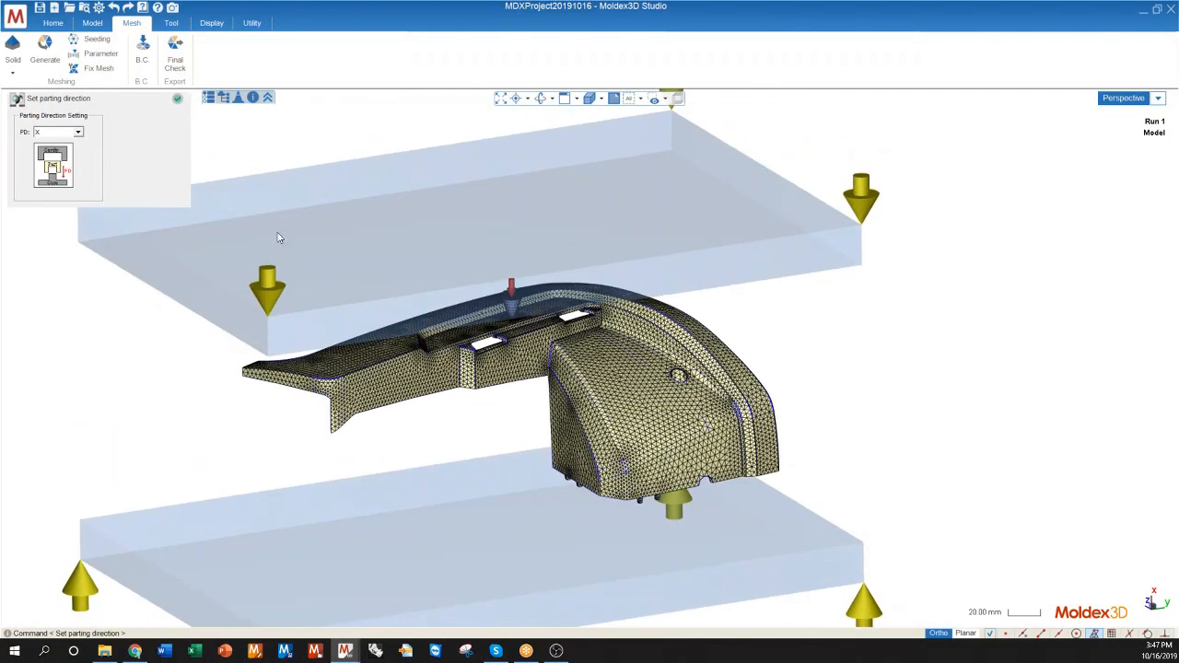
{"action": "mouse_move", "coordinate": [205, 99]}
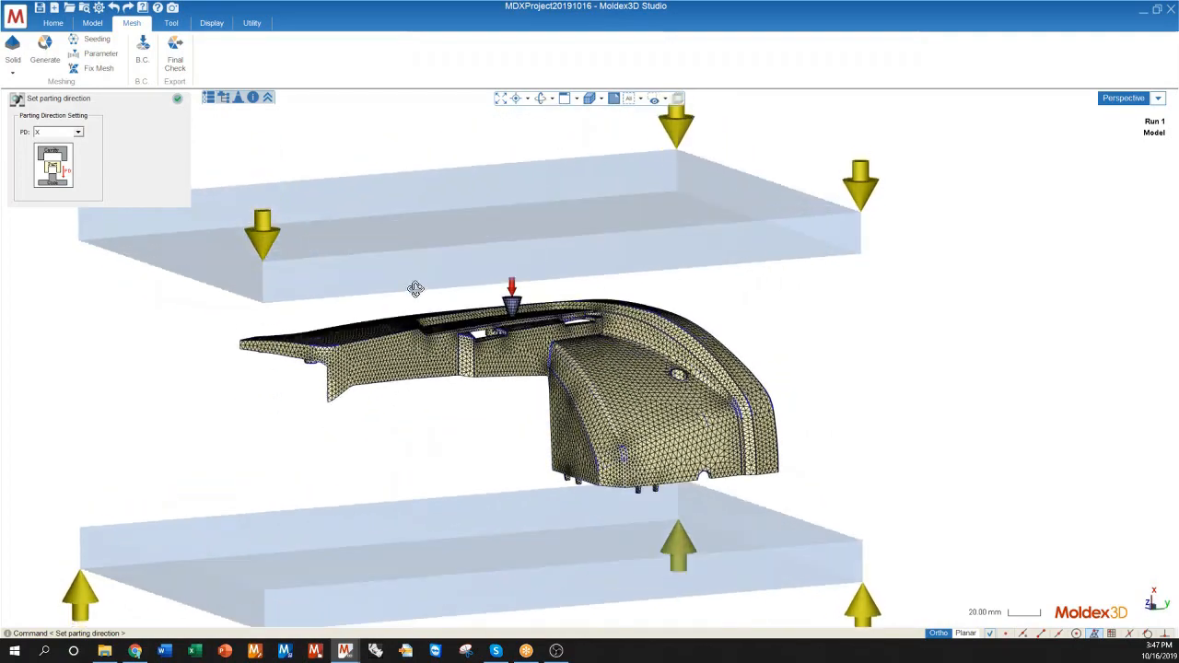
{"action": "left_click", "coordinate": [177, 99]}
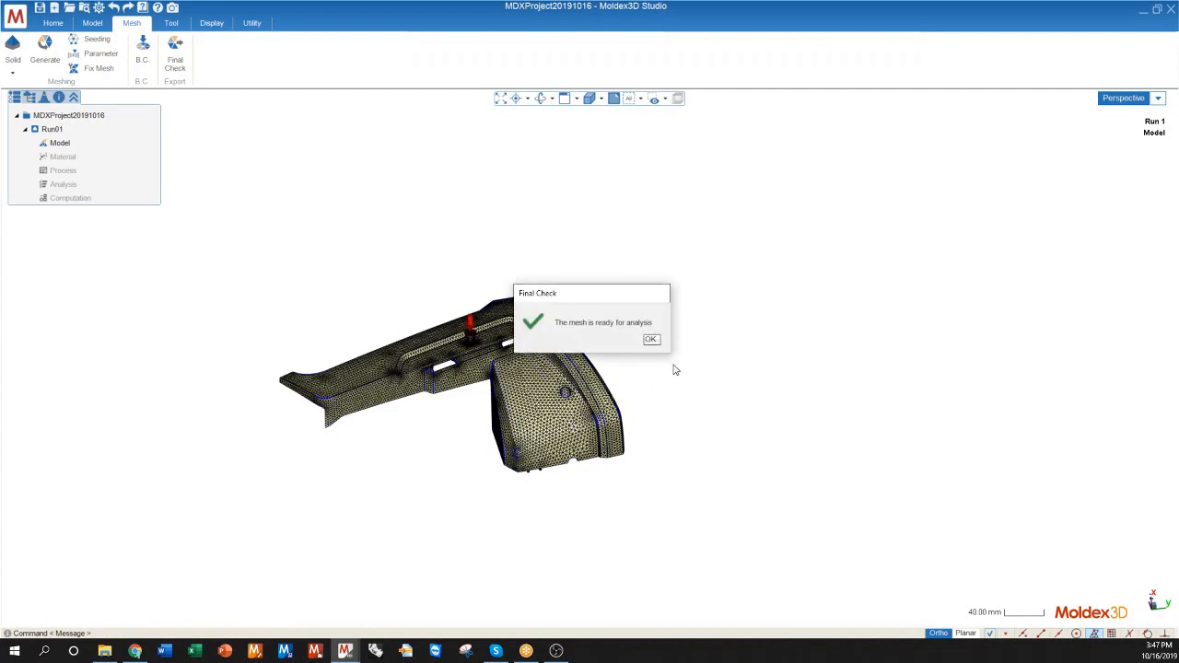
{"action": "left_click", "coordinate": [650, 340]}
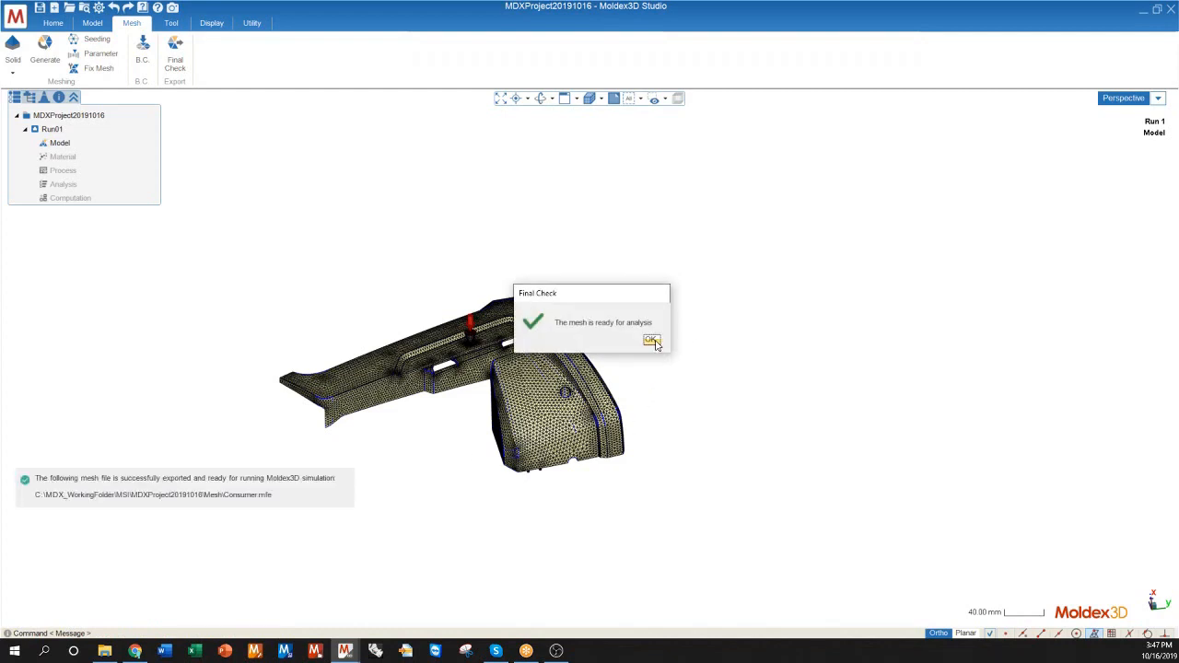
{"action": "left_click", "coordinate": [652, 341]}
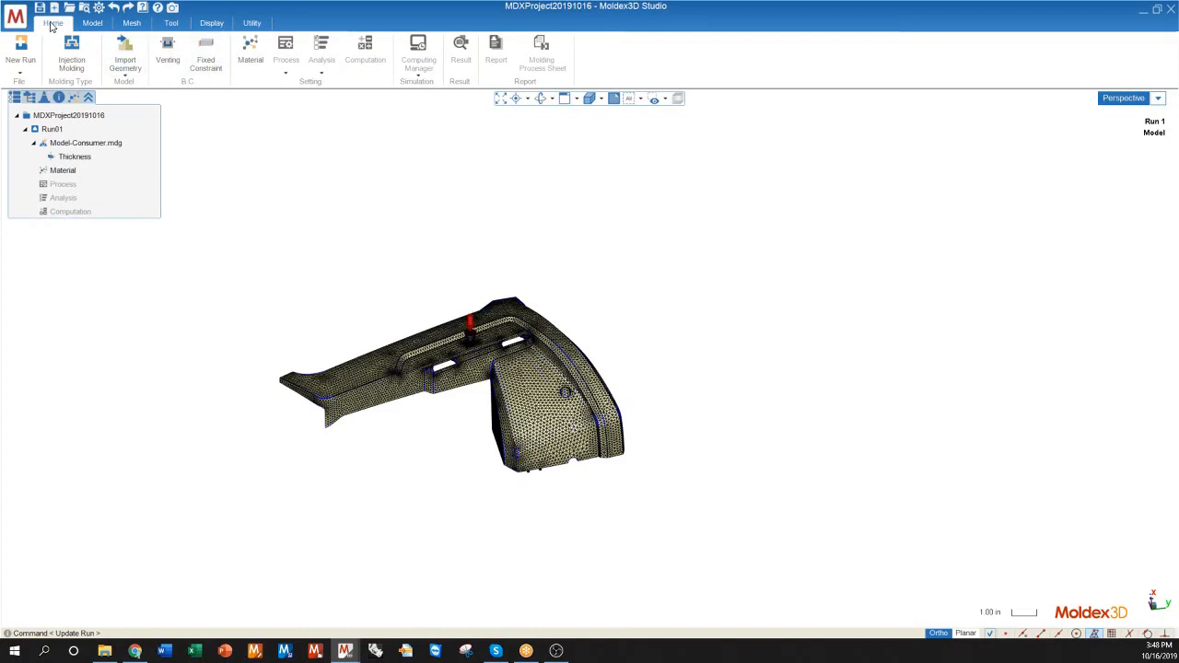
{"action": "mouse_move", "coordinate": [250, 53]}
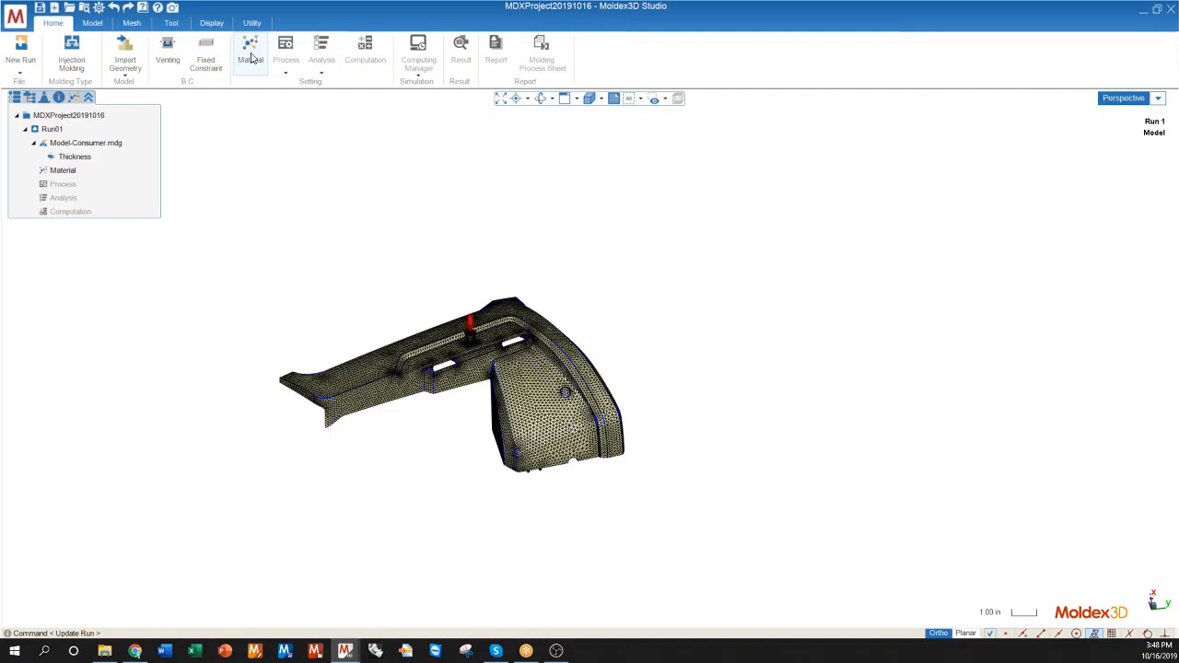
Step: Assign the recently used PP_POLYFORTFPP20T.mtr material to the part
{"action": "left_click", "coordinate": [250, 46]}
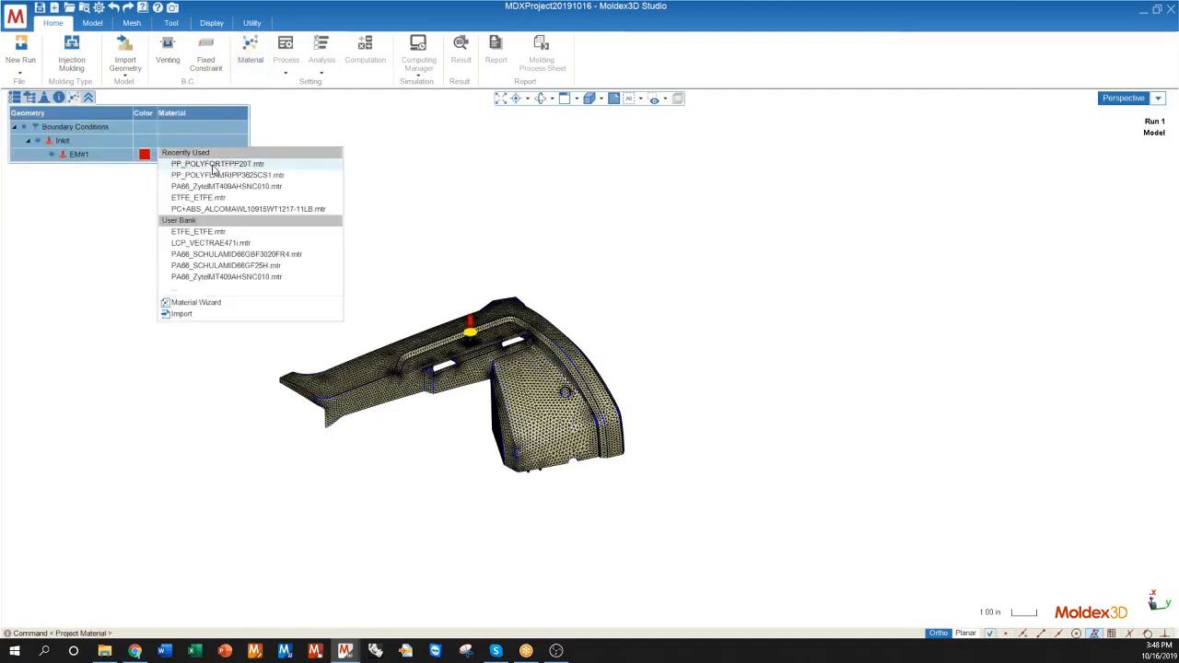
{"action": "left_click", "coordinate": [217, 164]}
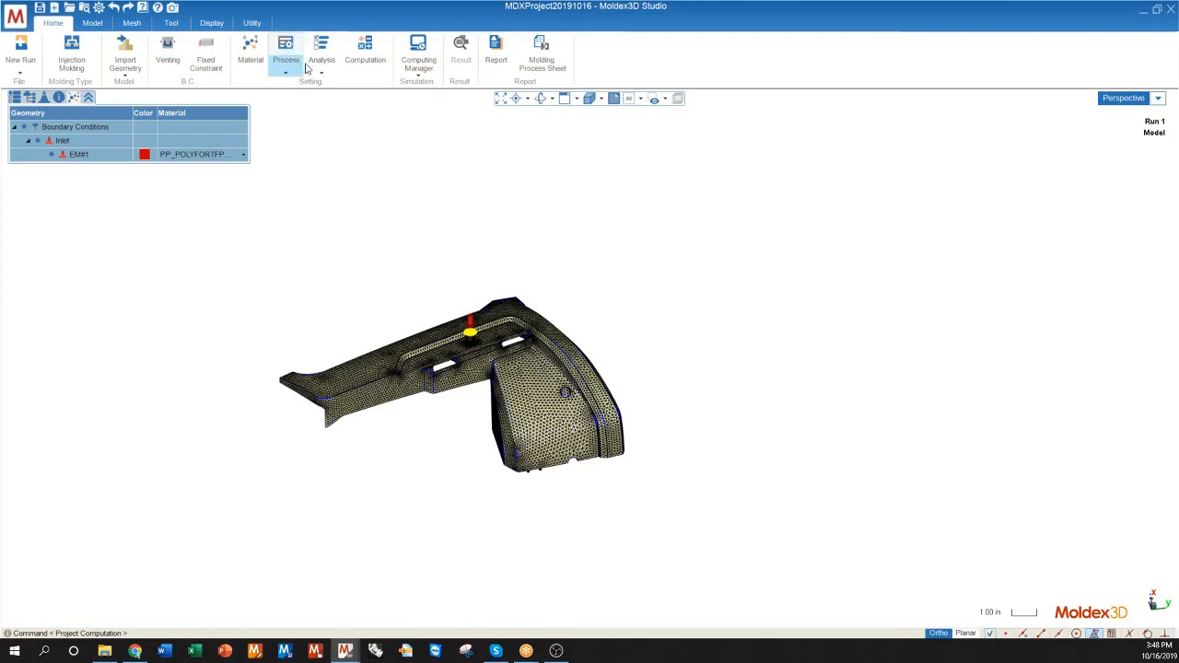
{"action": "left_click", "coordinate": [321, 50]}
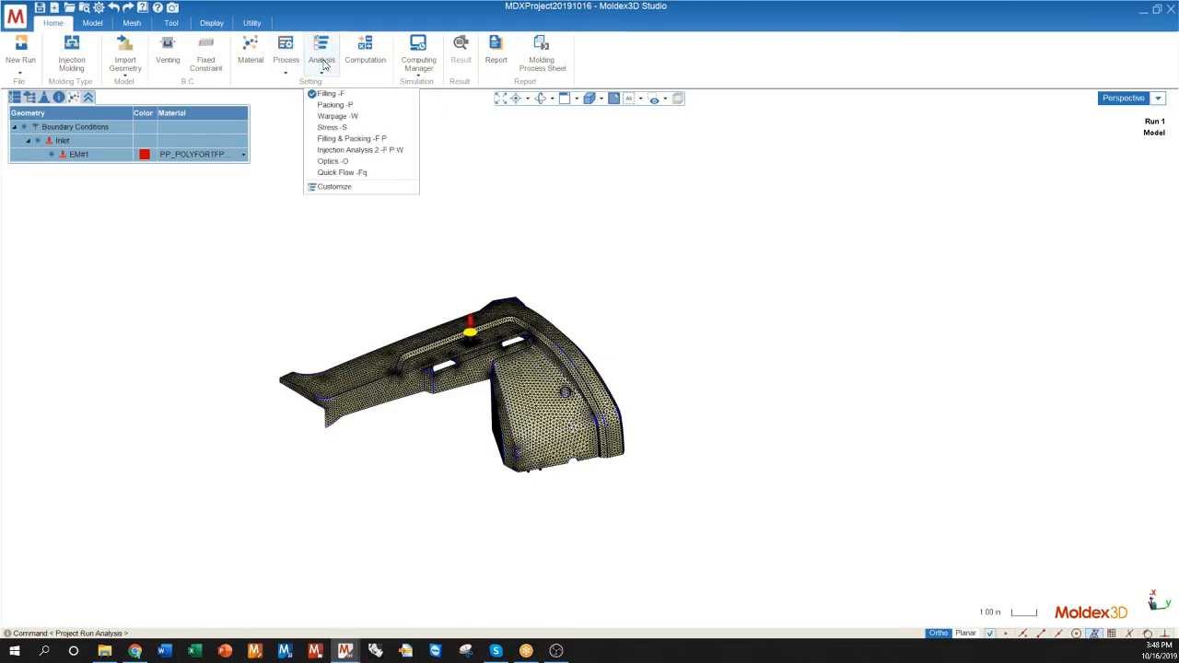
{"action": "mouse_move", "coordinate": [329, 93]}
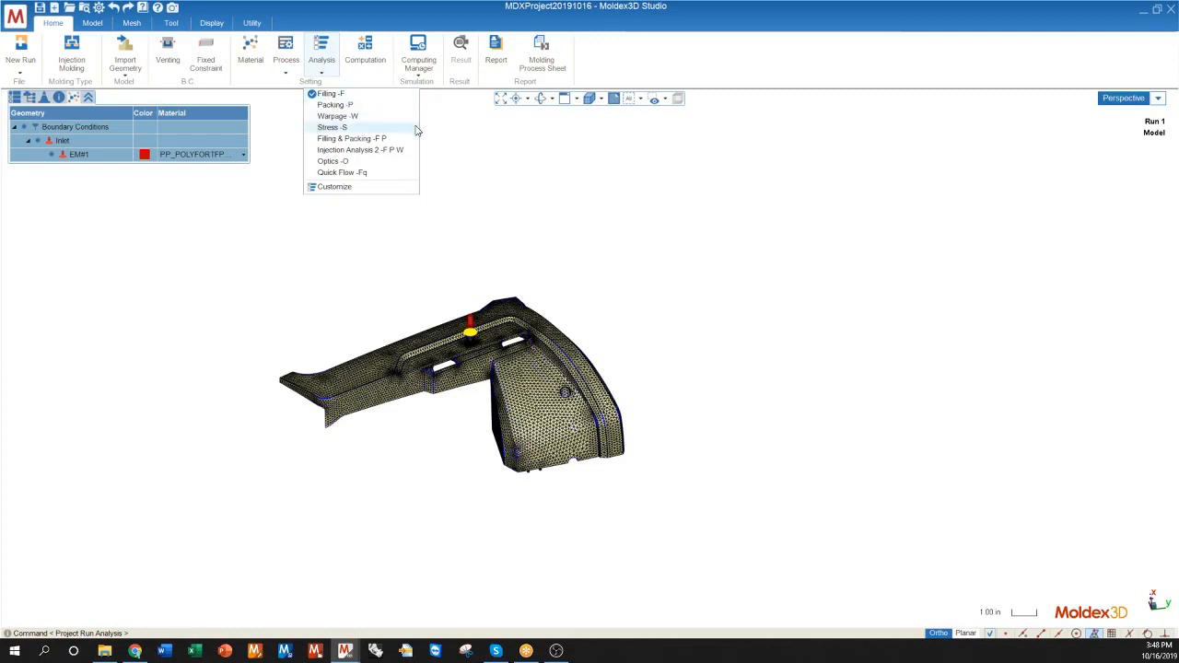
{"action": "mouse_move", "coordinate": [367, 150]}
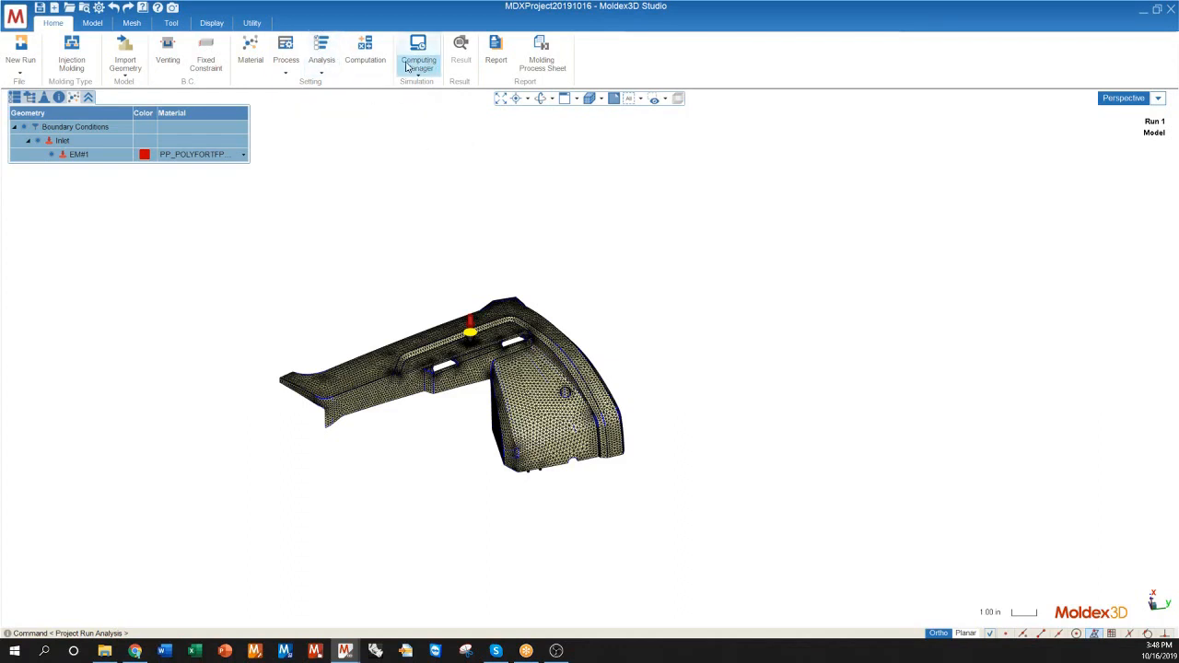
Step: Start the Run 1 analysis from the Computing Manager
{"action": "left_click", "coordinate": [419, 55]}
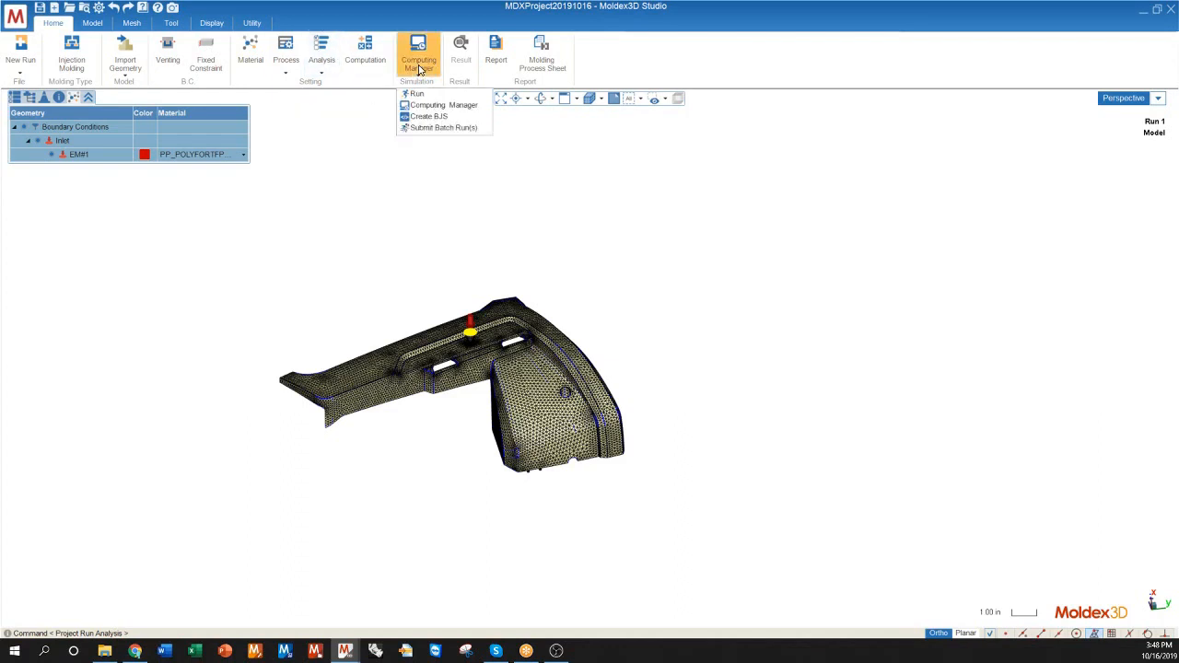
{"action": "mouse_move", "coordinate": [420, 93]}
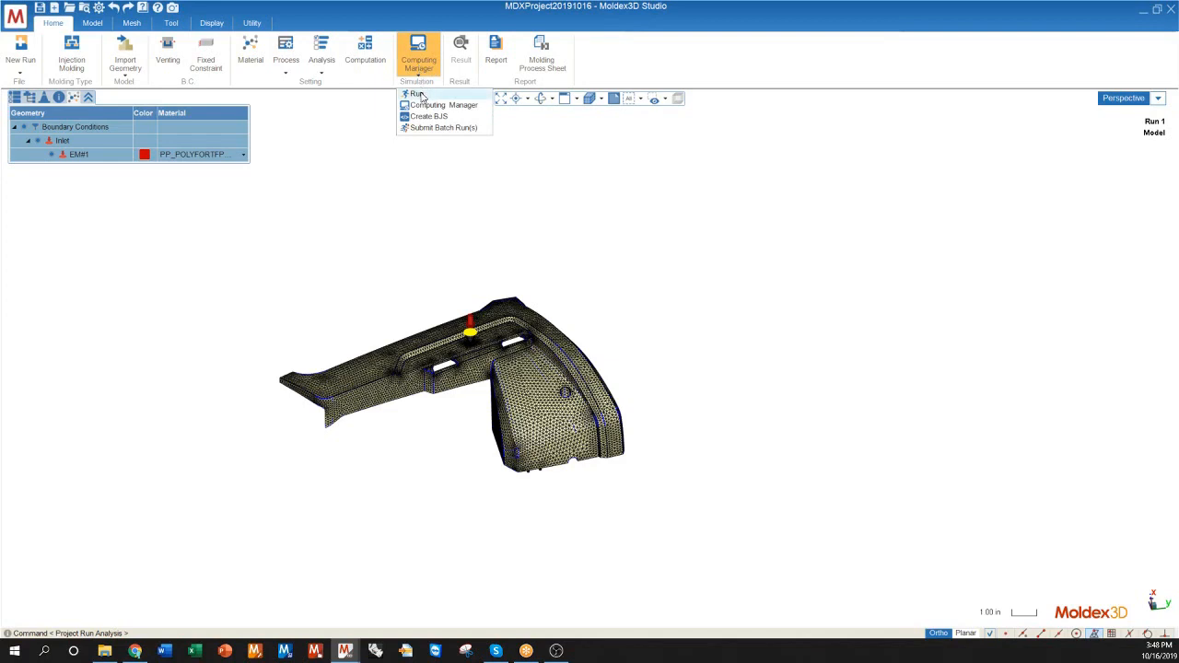
{"action": "left_click", "coordinate": [418, 94]}
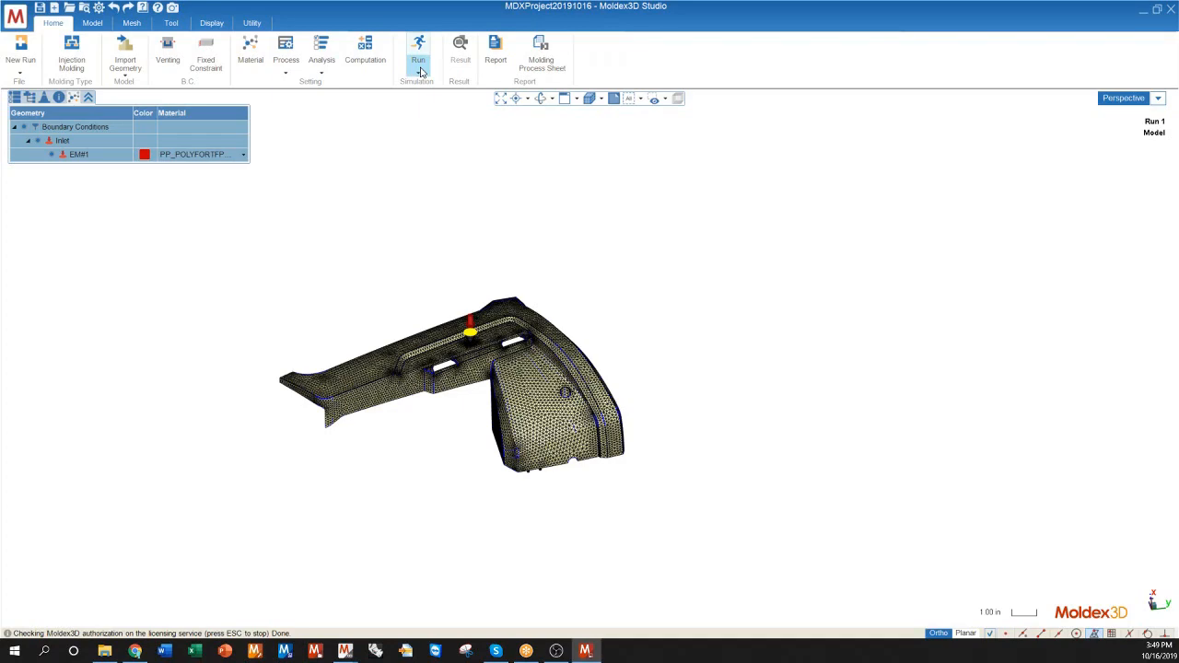
{"action": "mouse_move", "coordinate": [322, 107]}
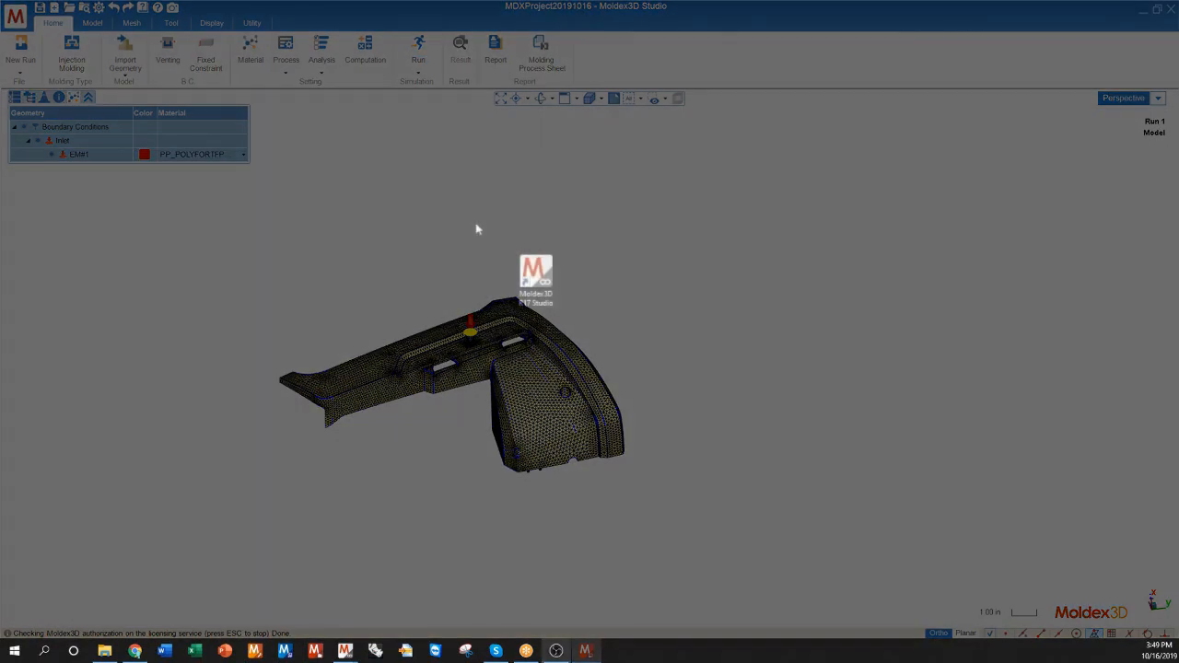
Step: Close Moldex3D Studio, leaving the Windows desktop showing
{"action": "left_click", "coordinate": [1142, 6]}
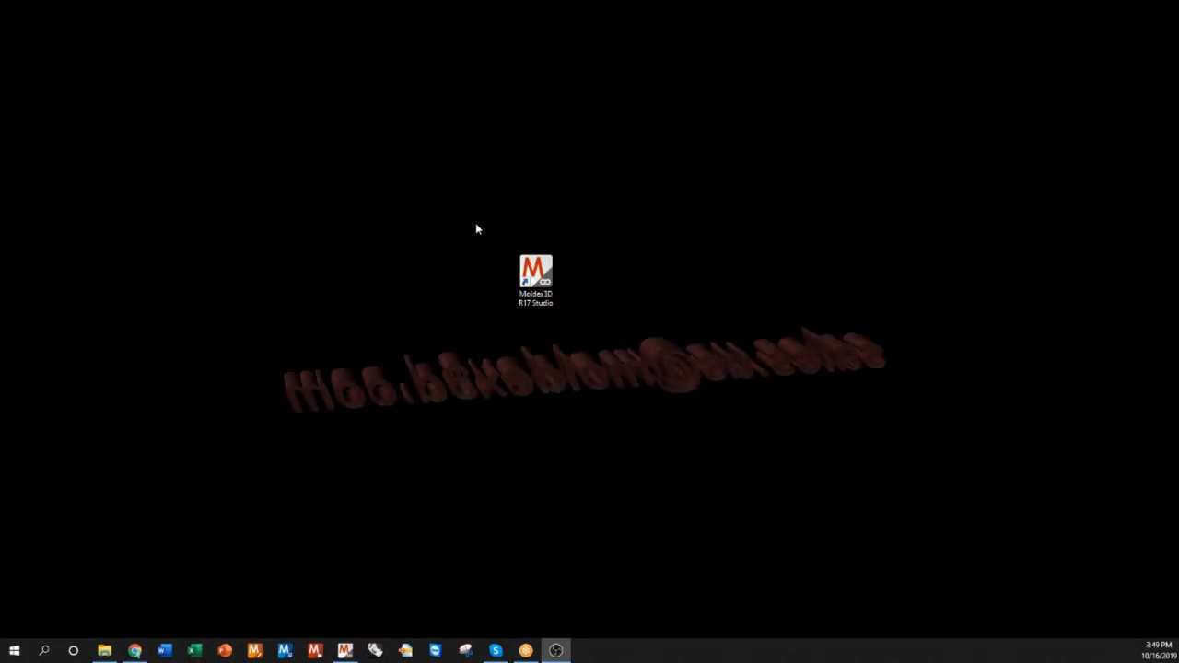